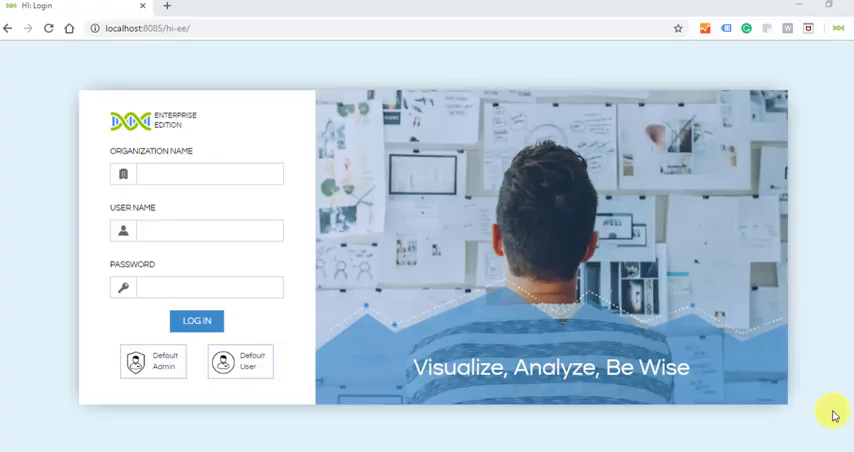
mouse_move(163, 362)
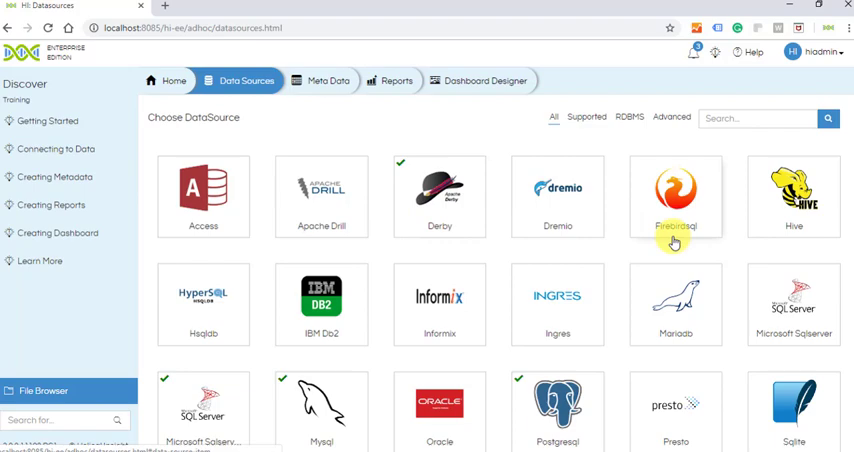
scroll(down, 3)
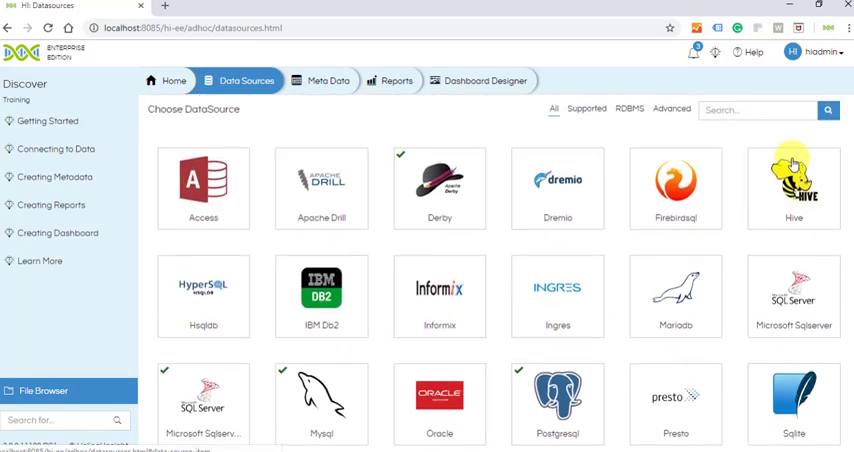
click(758, 118)
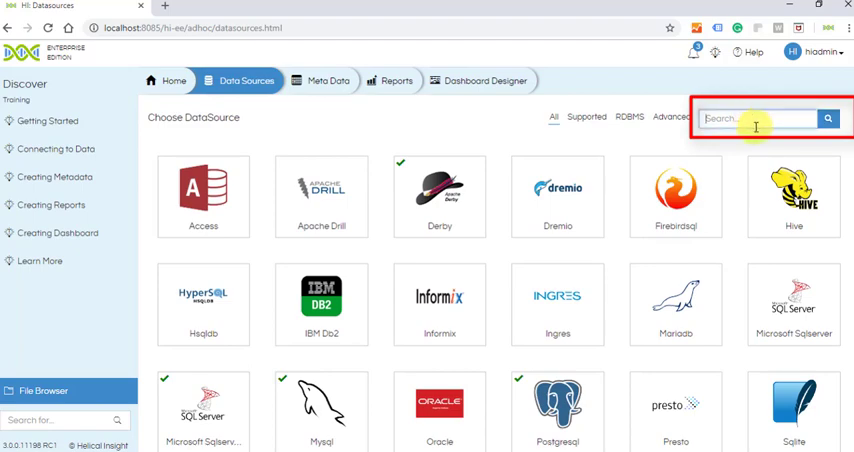
mouse_move(561, 147)
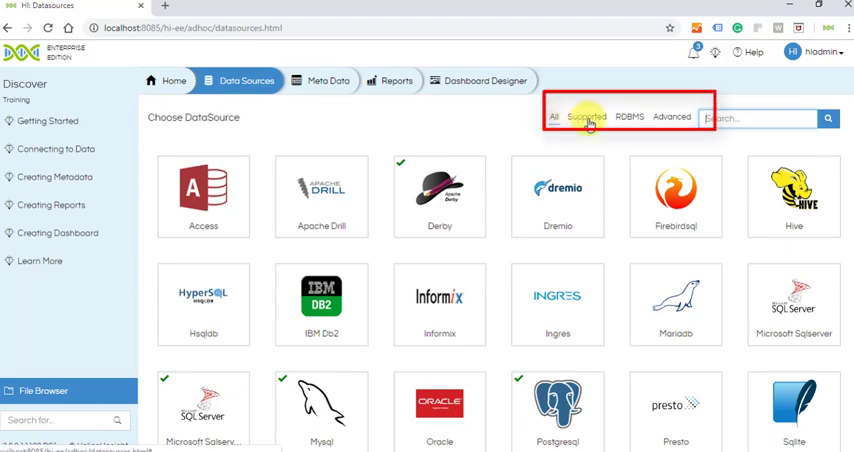
click(629, 117)
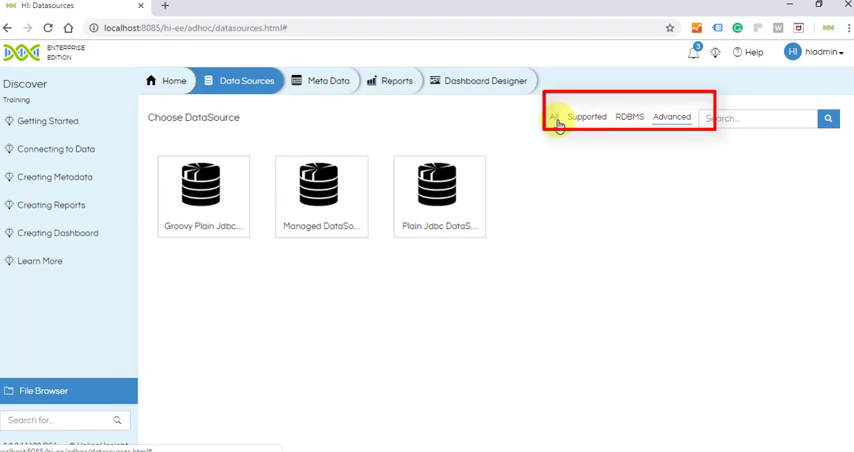
click(557, 117)
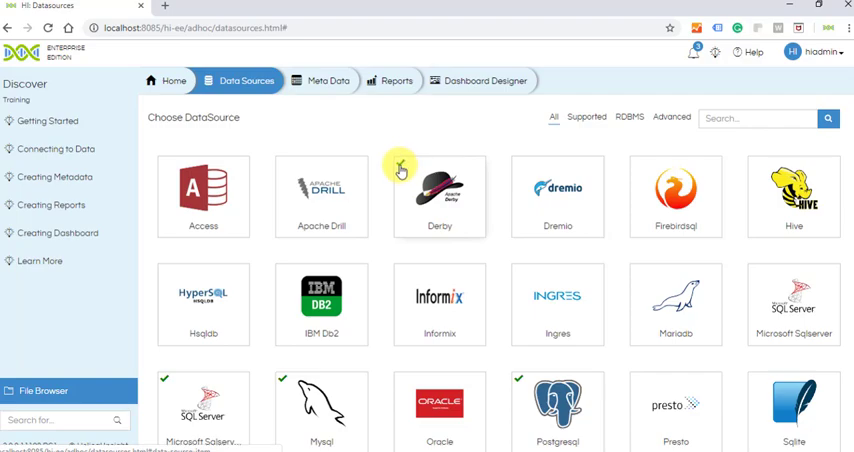
click(439, 195)
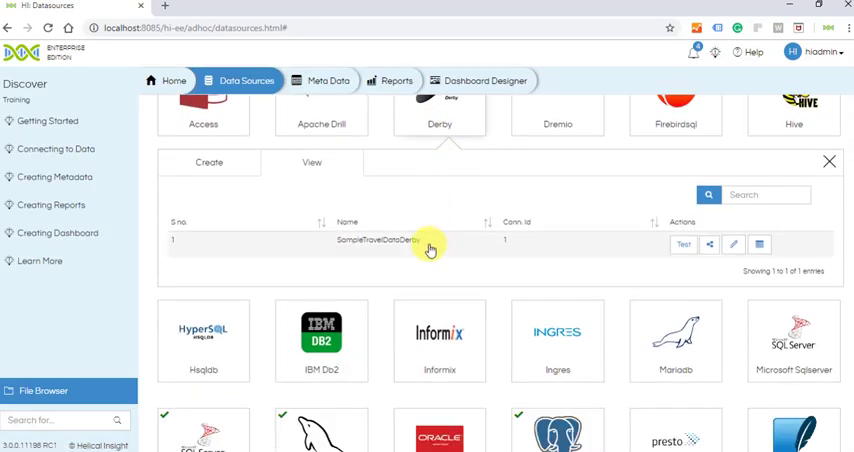
mouse_move(528, 248)
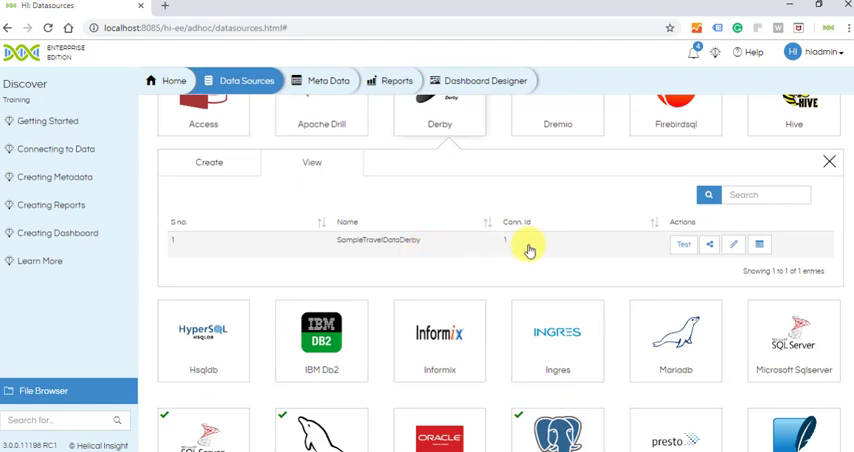
mouse_move(823, 181)
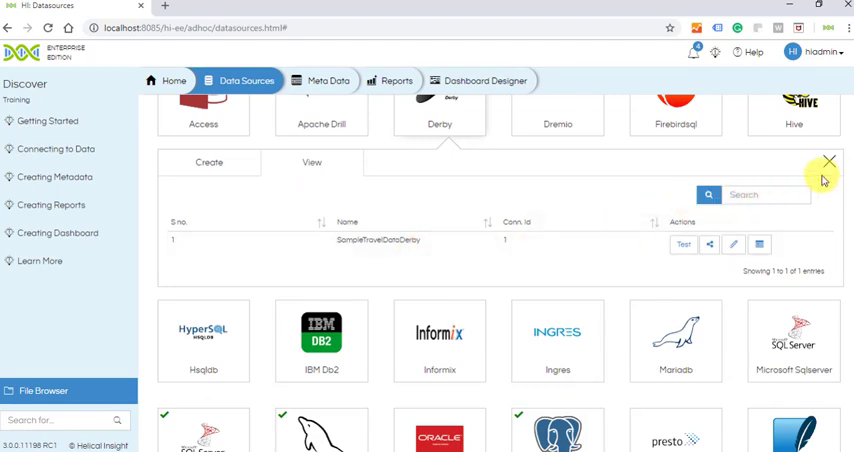
click(829, 161)
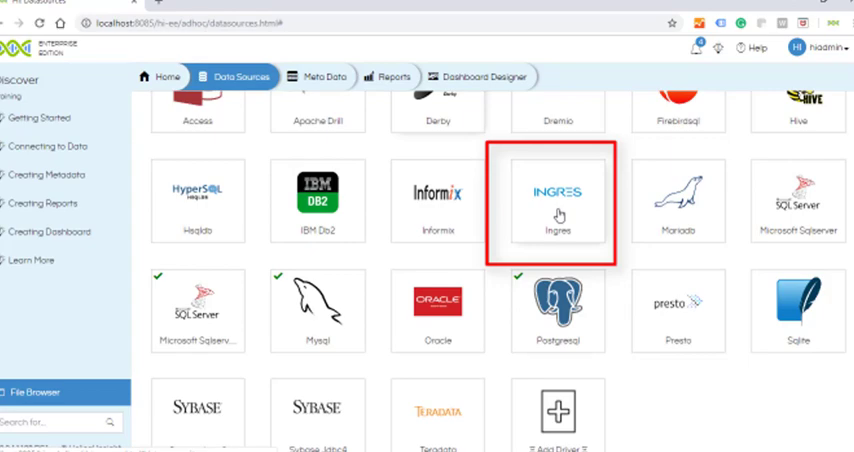
Download and import the Ingres JDBC driver from the Ingres tile's driver options
click(553, 203)
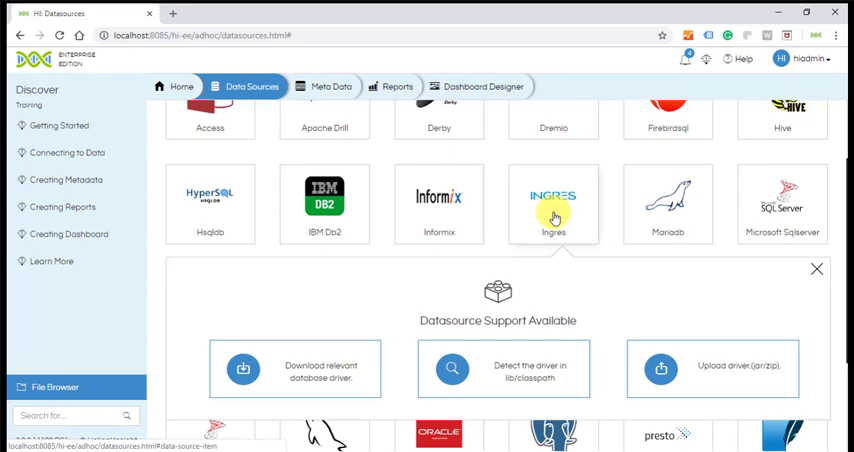
scroll(down, 3)
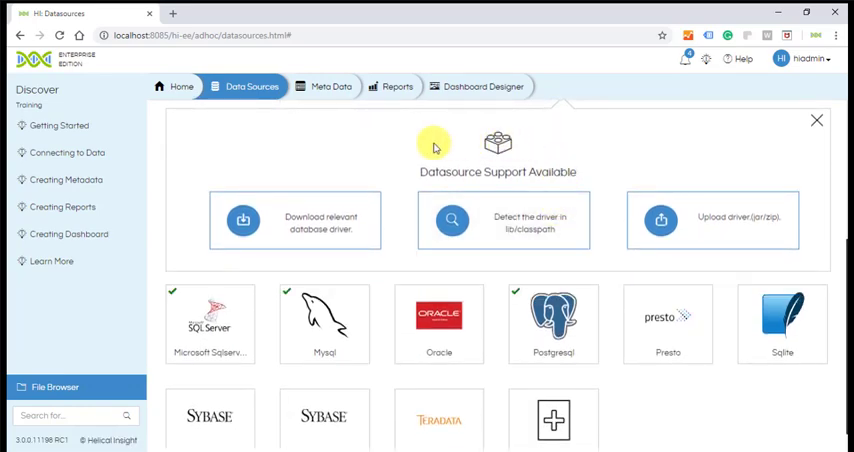
mouse_move(272, 233)
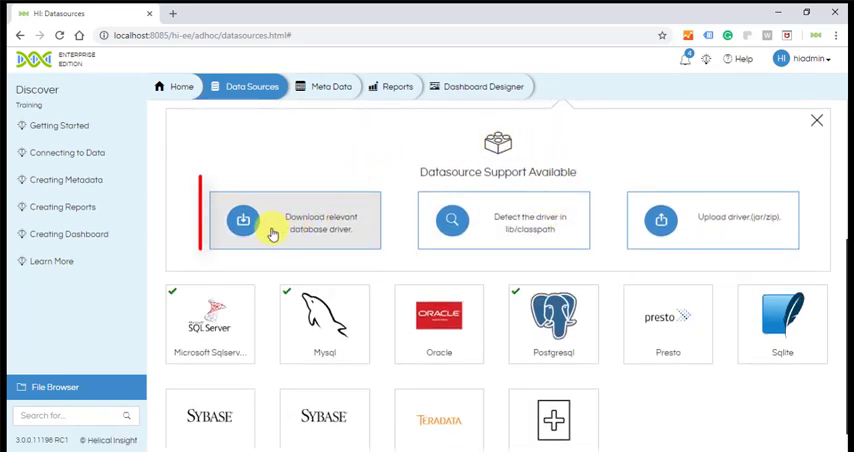
click(273, 234)
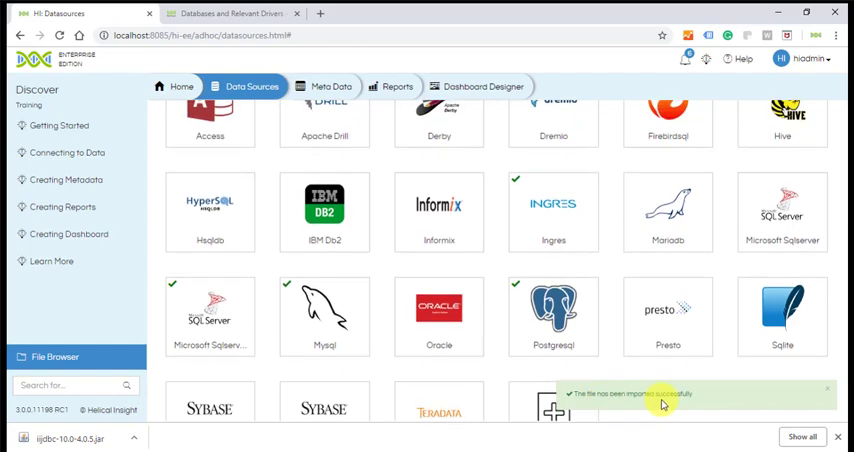
mouse_move(520, 176)
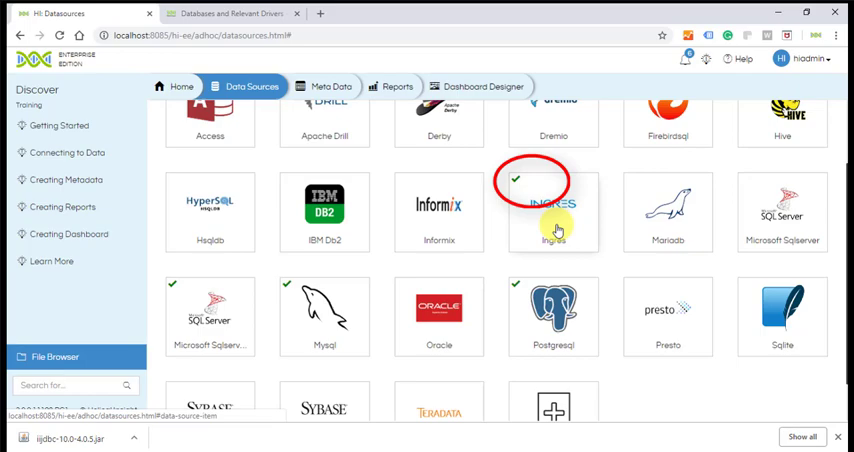
Select the MariaDB tile to start the SampleTravel connection form
click(553, 210)
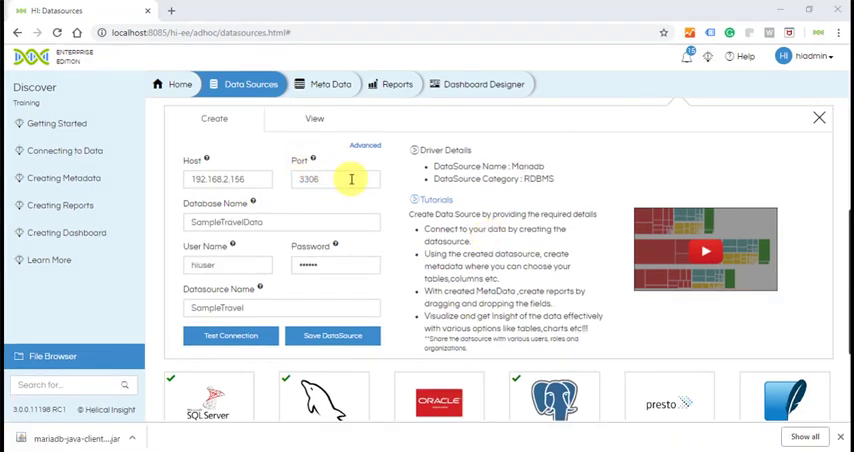
Test the MariaDB connection from the Advanced settings, then save SampleTravel as a data source
click(364, 145)
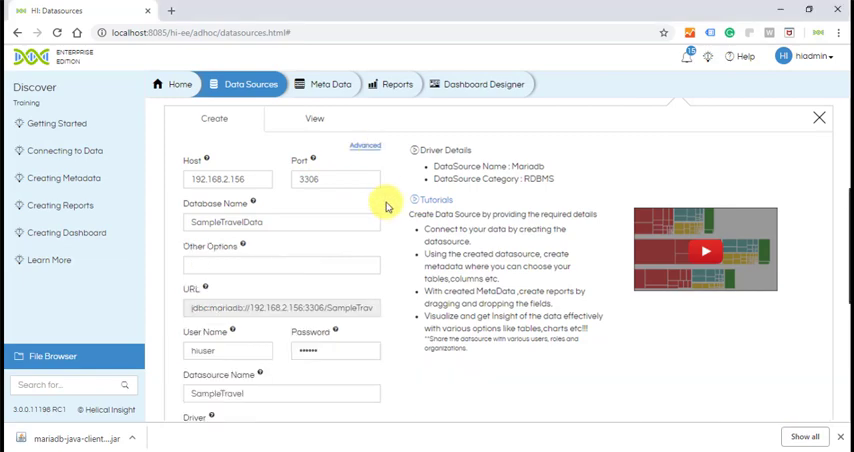
scroll(down, 3)
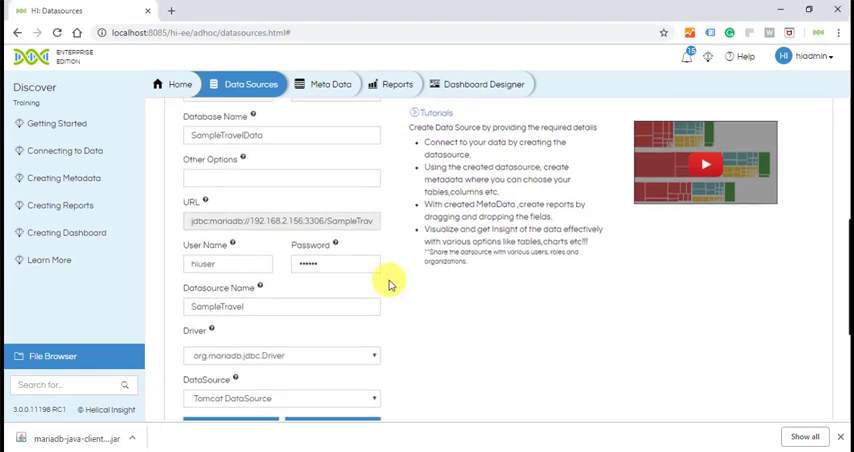
scroll(down, 3)
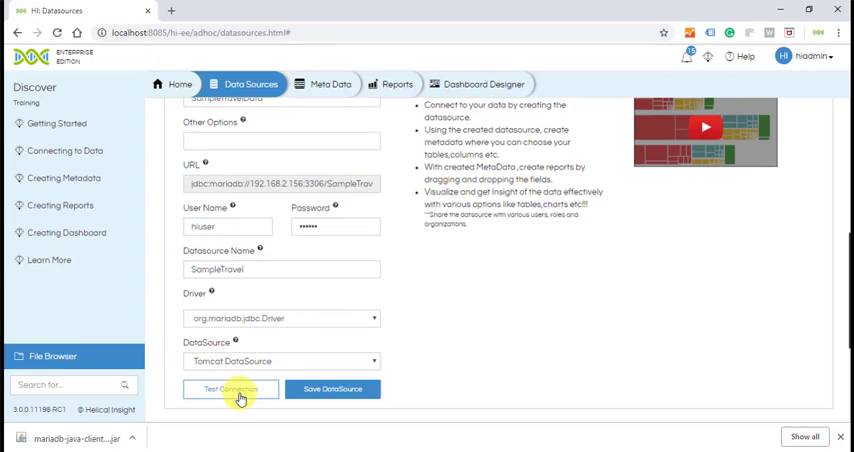
click(231, 389)
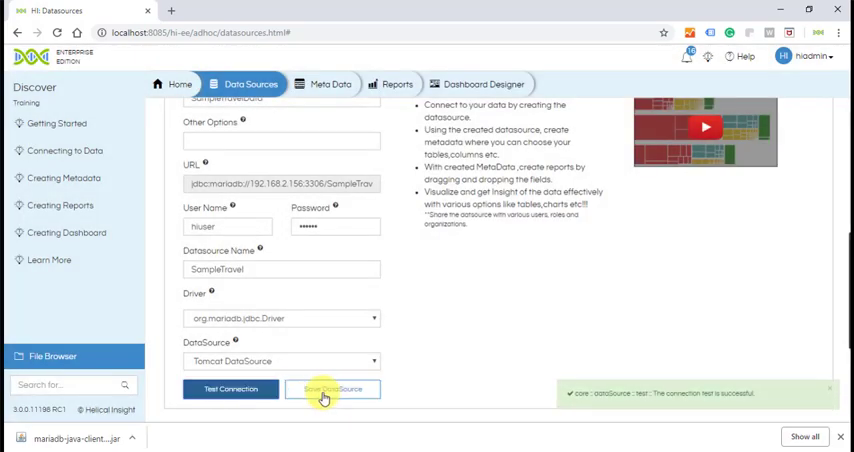
click(333, 389)
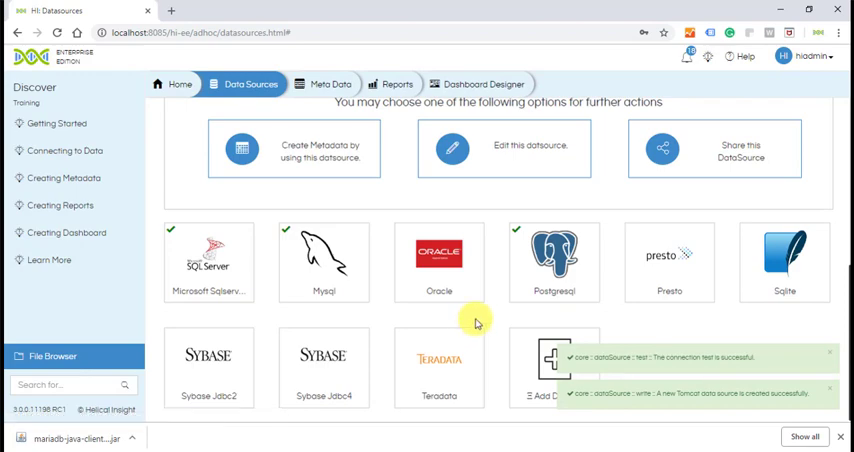
scroll(down, 3)
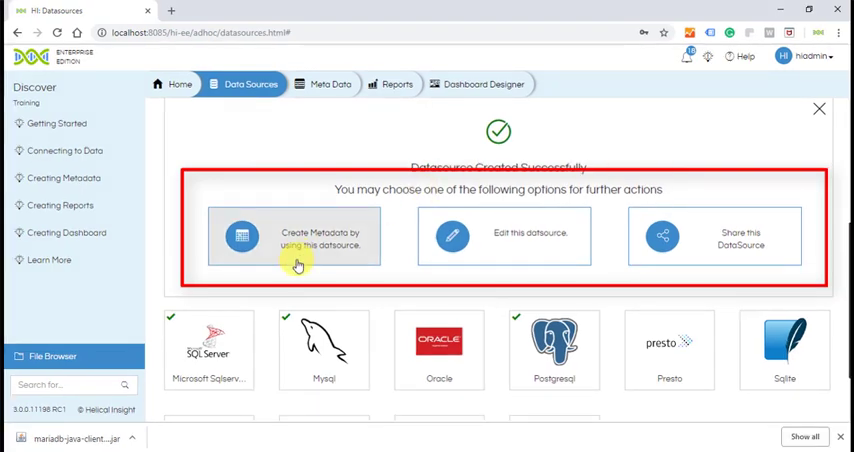
mouse_move(733, 254)
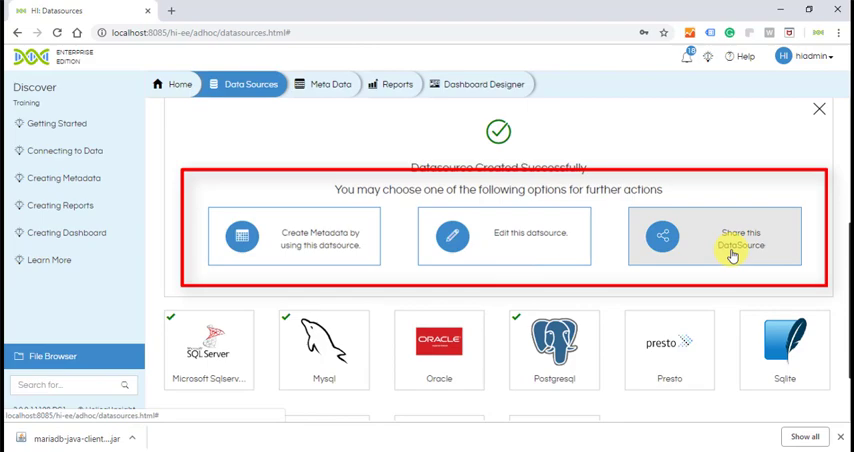
mouse_move(717, 289)
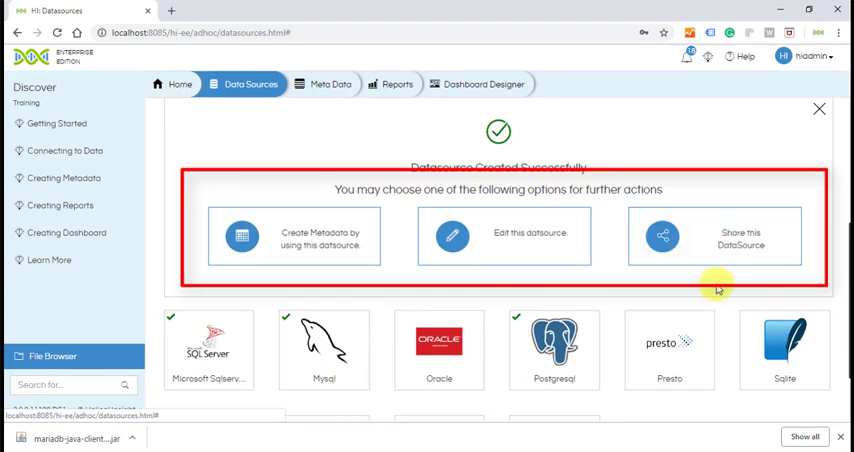